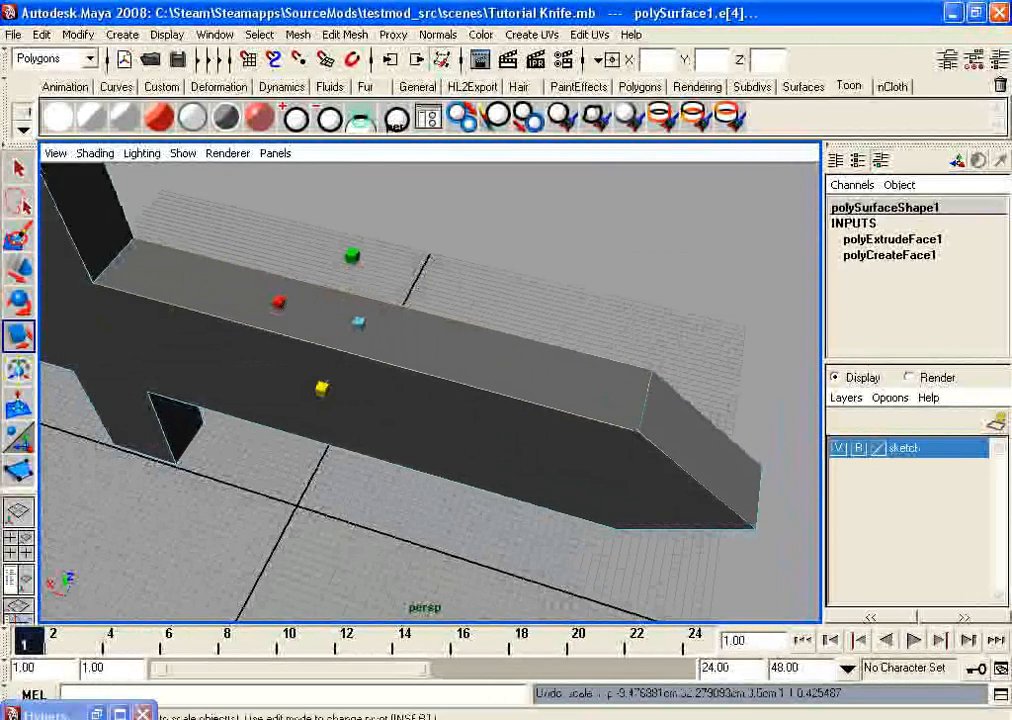
# Step: Switch the knife mesh to vertex mode to reshape the blade tip into a point
pyautogui.rightClick(400, 360)
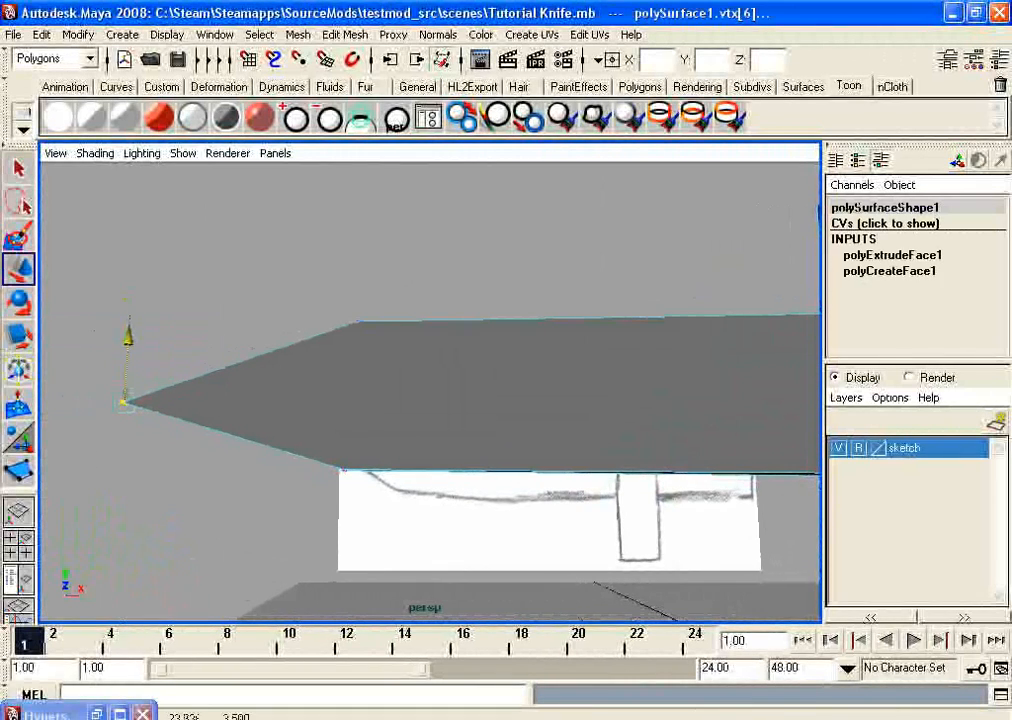
# Step: Switch to the front view and align the crossguard vertices with the sketch
pyautogui.press('space')
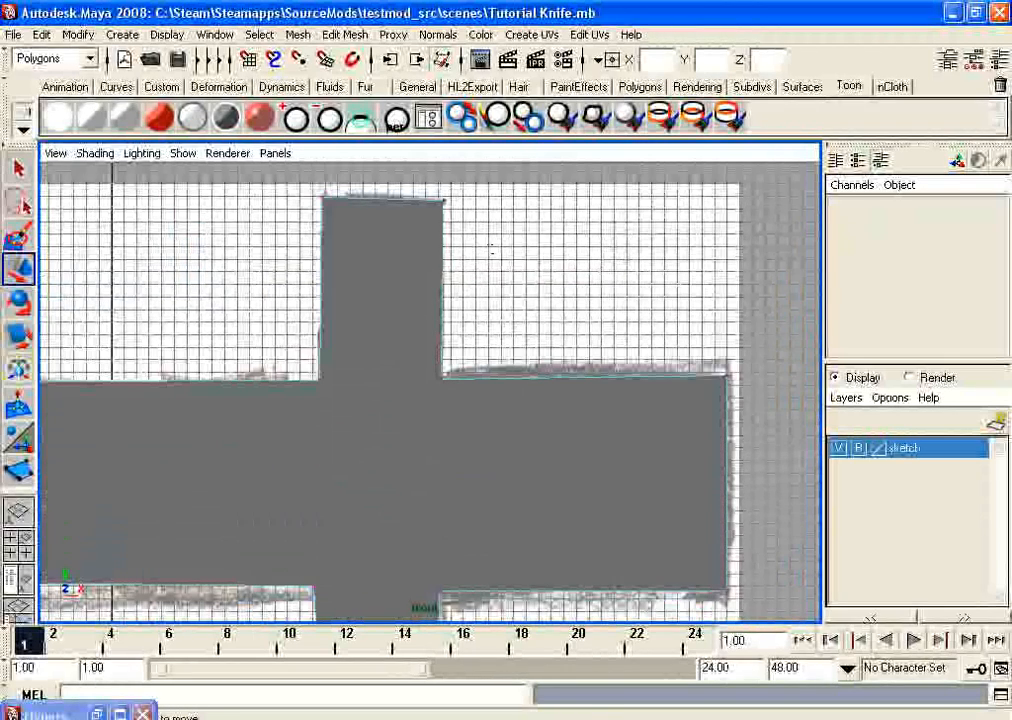
pyautogui.click(440, 195)
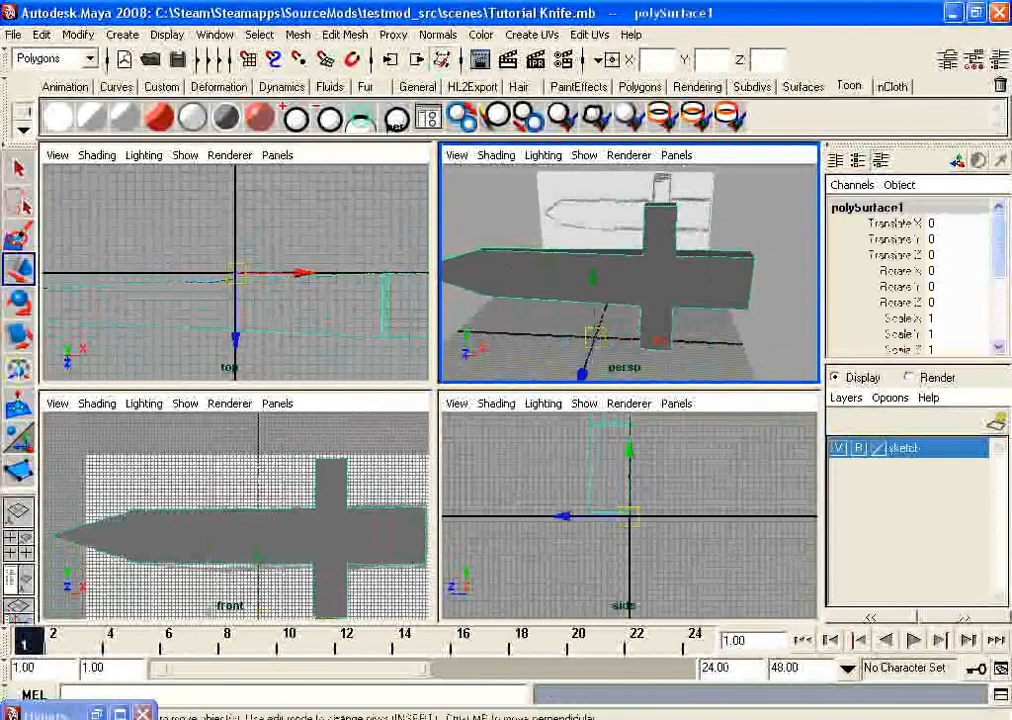
# Step: Open the Create menu's Polygon Primitives list
pyautogui.click(122, 34)
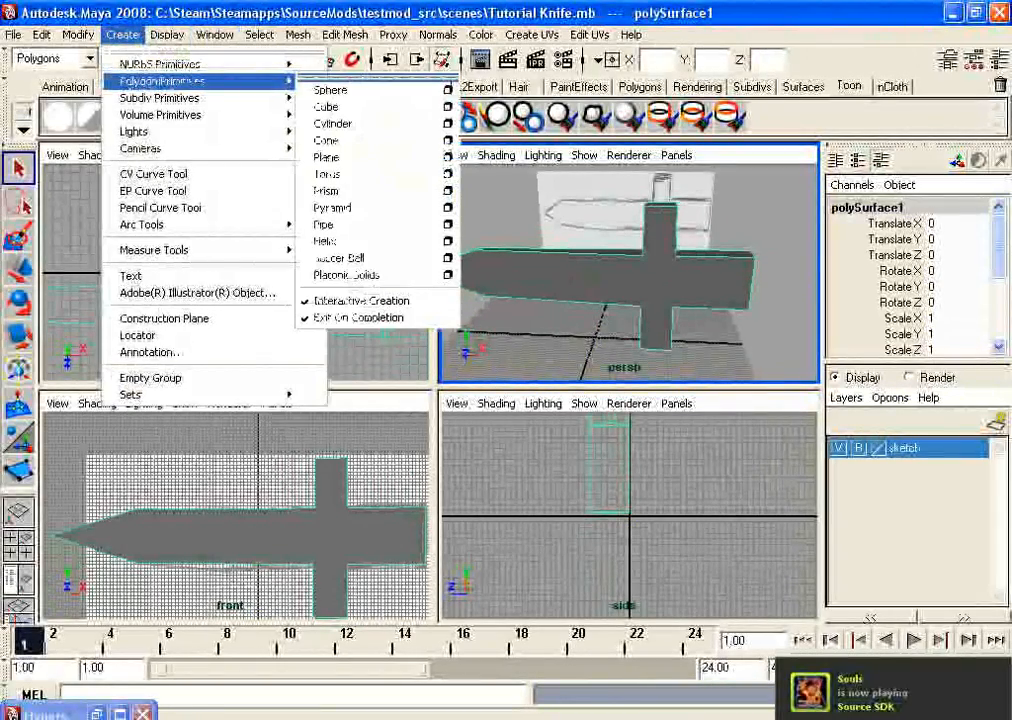
pyautogui.moveTo(327, 107)
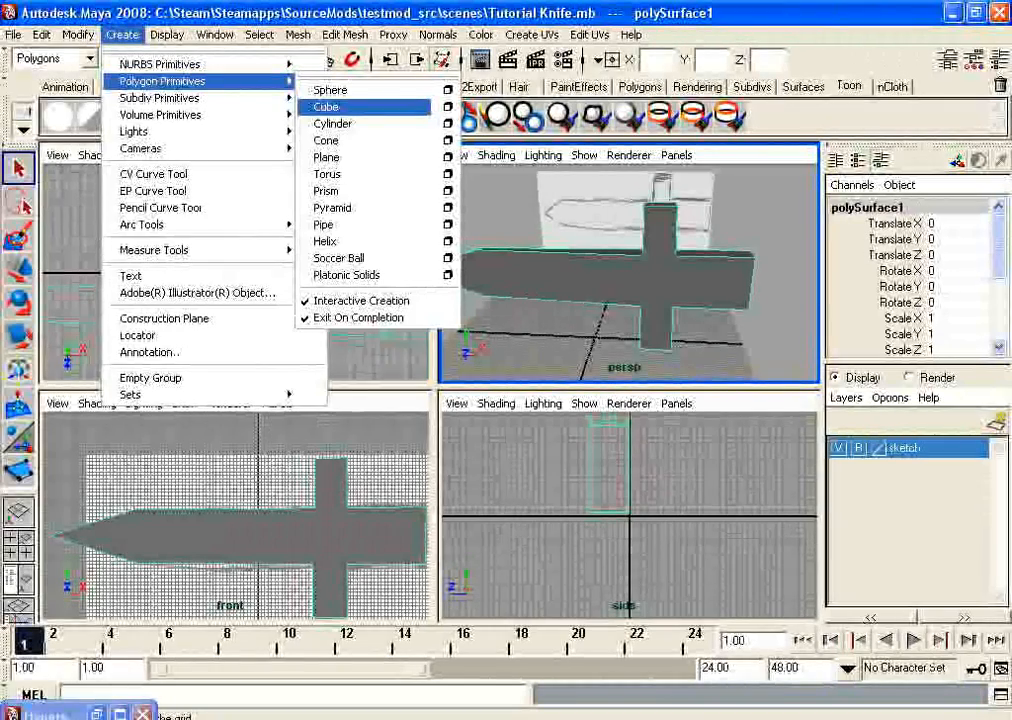
# Step: Create a polygon cube standing over the hilt and select the new box
pyautogui.click(327, 107)
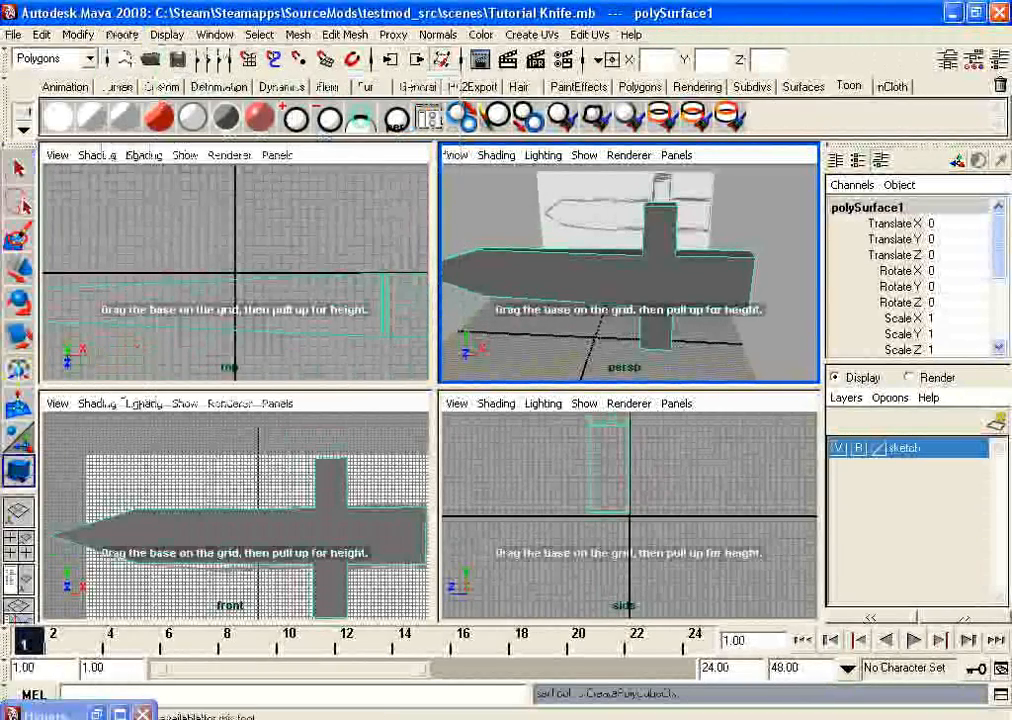
pyautogui.click(122, 34)
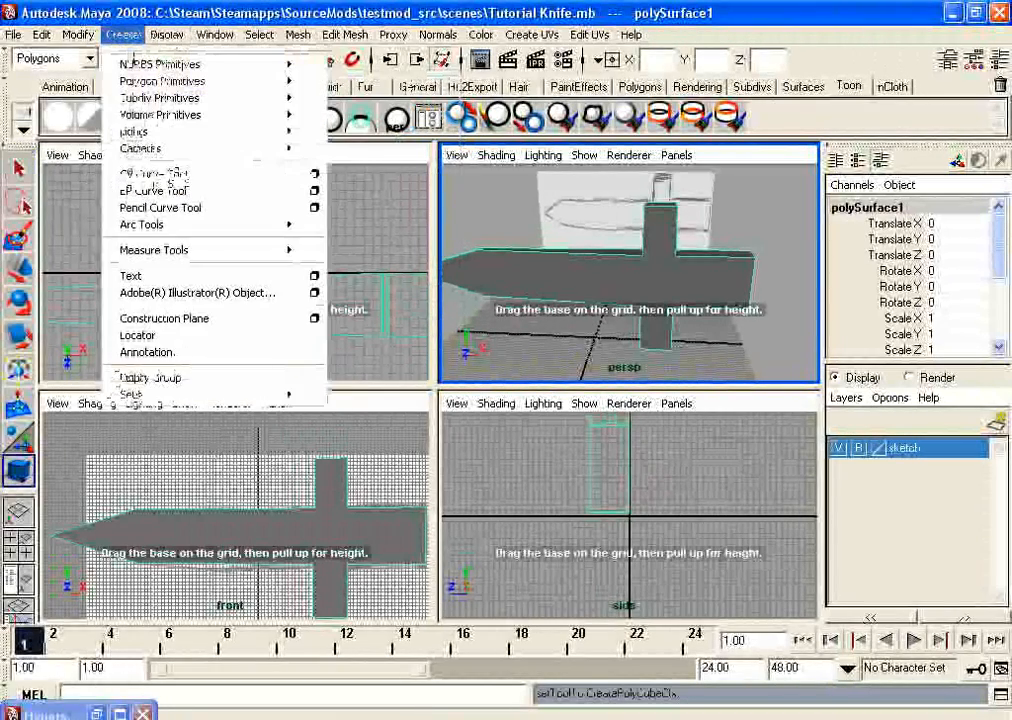
pyautogui.moveTo(160, 81)
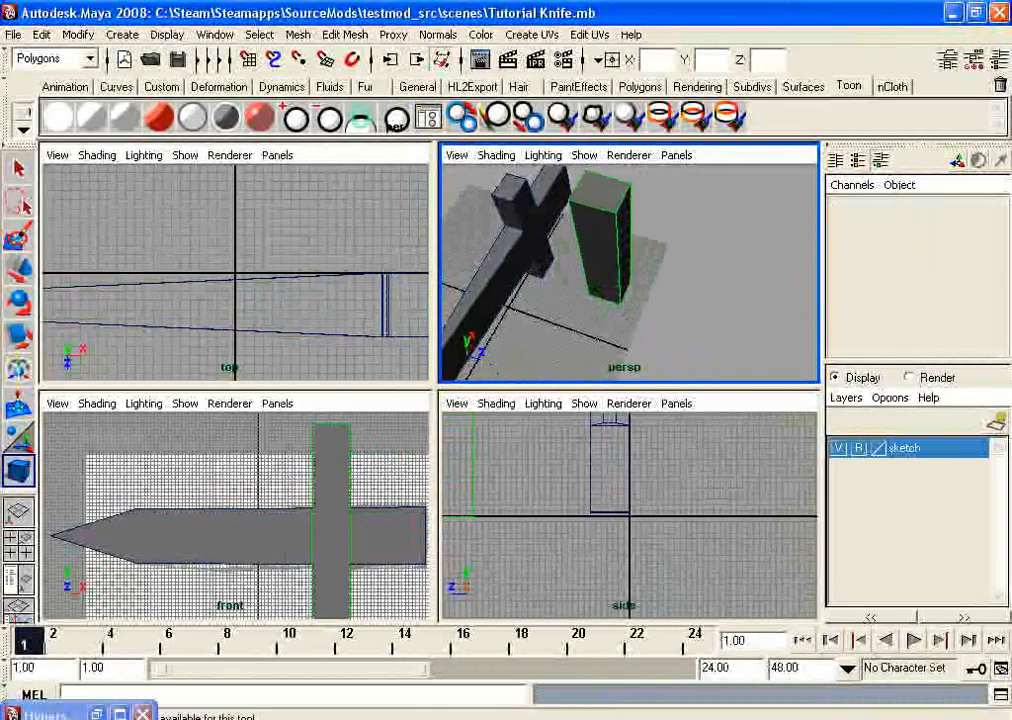
pyautogui.click(600, 250)
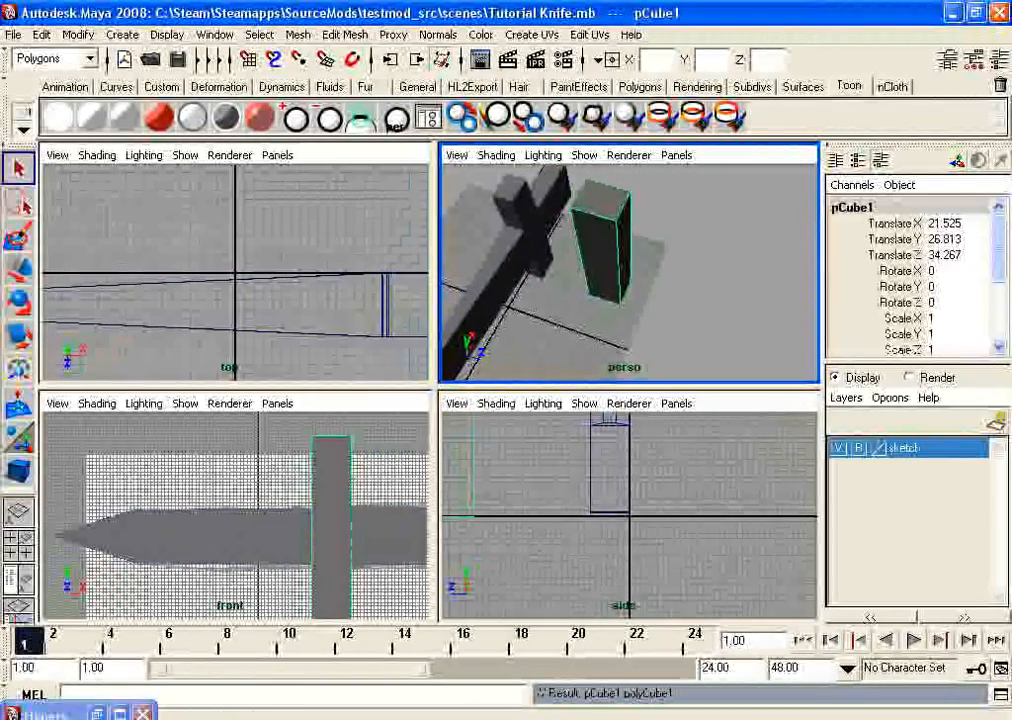